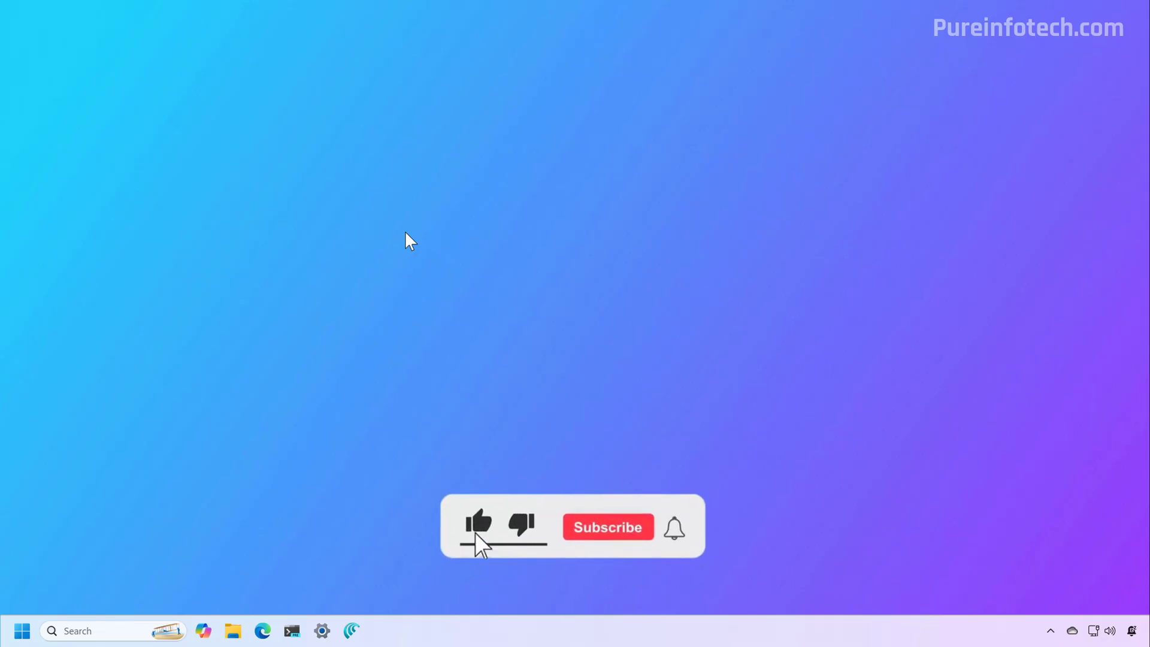
# Search 'SECUR' to launch Windows Security and view its Firewall & network protection status.
pyautogui.click(608, 526)
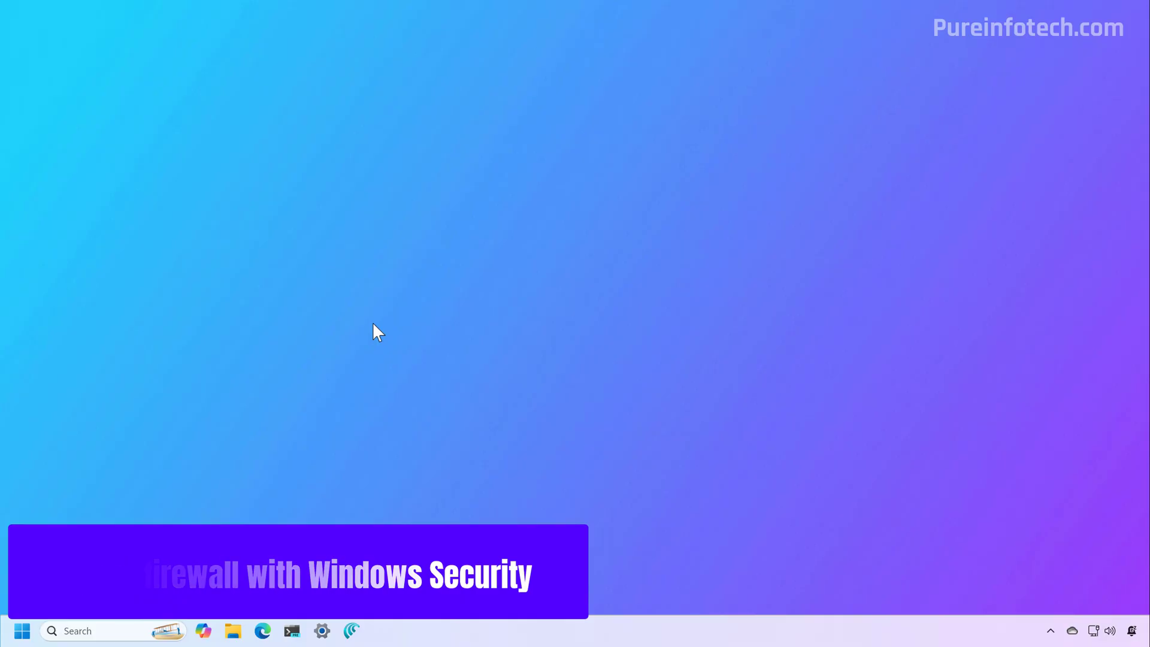
pyautogui.click(22, 631)
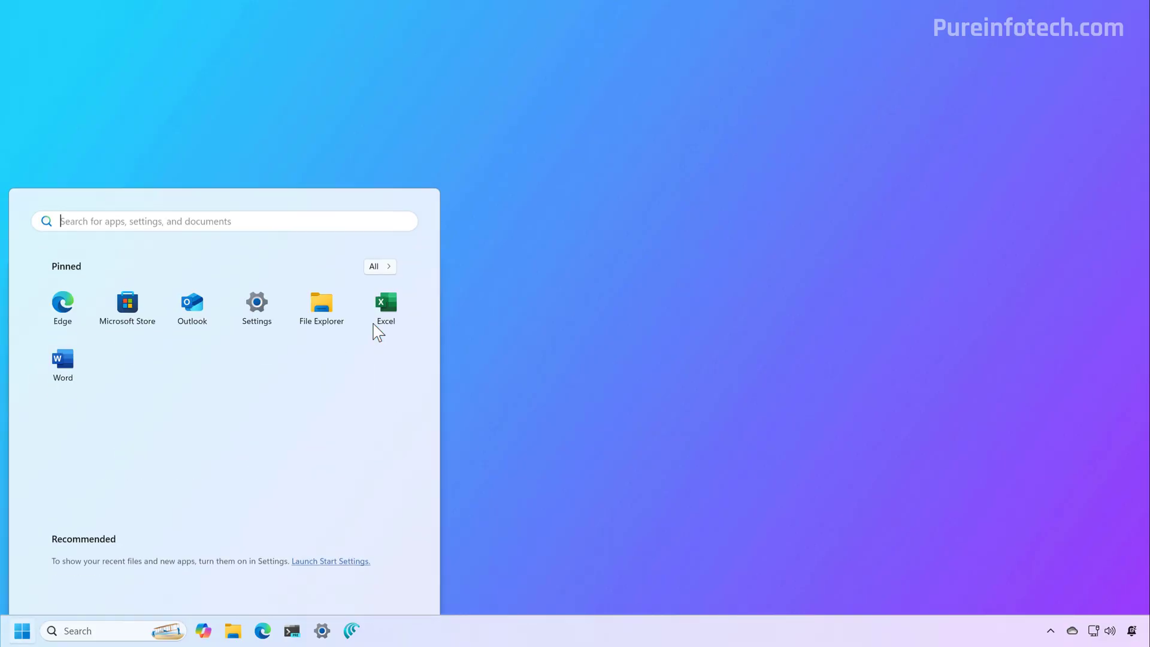
pyautogui.write('SECUR')
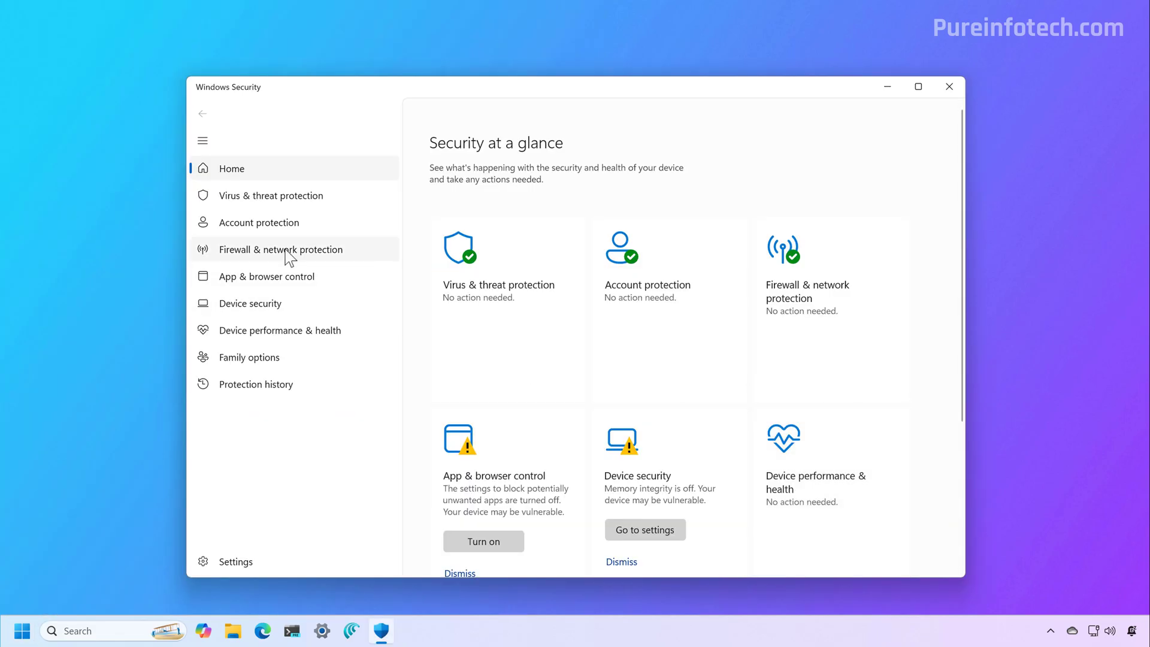
pyautogui.click(282, 248)
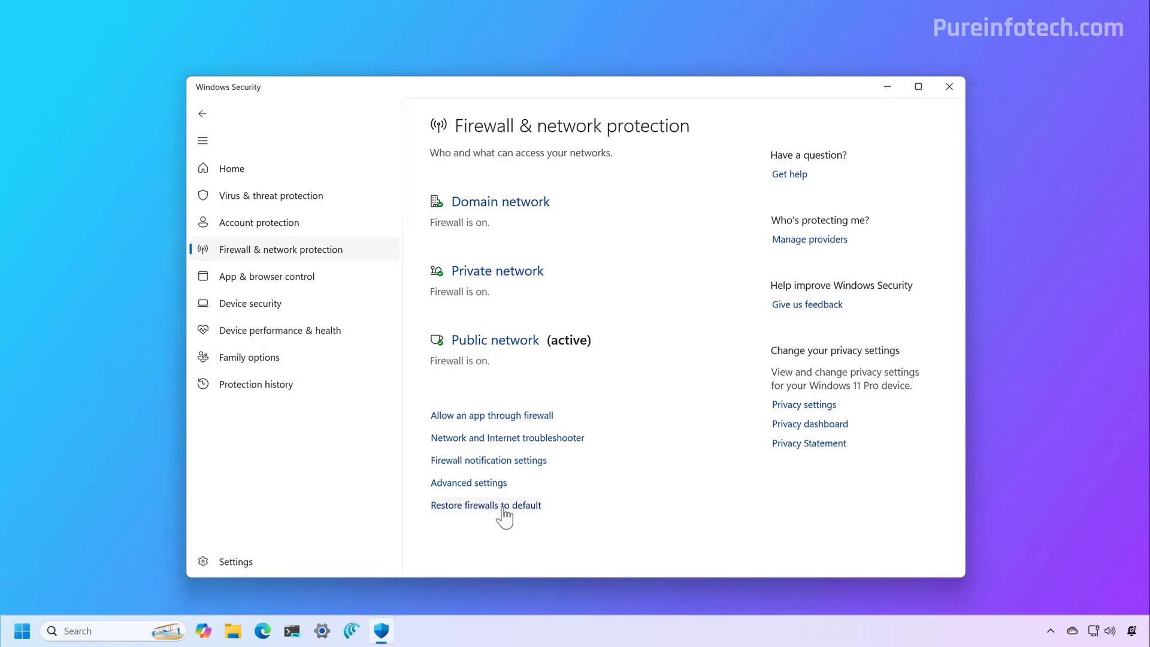
# Restore the firewalls to default settings and confirm Yes in the Restore Defaults Confirmation.
pyautogui.click(486, 504)
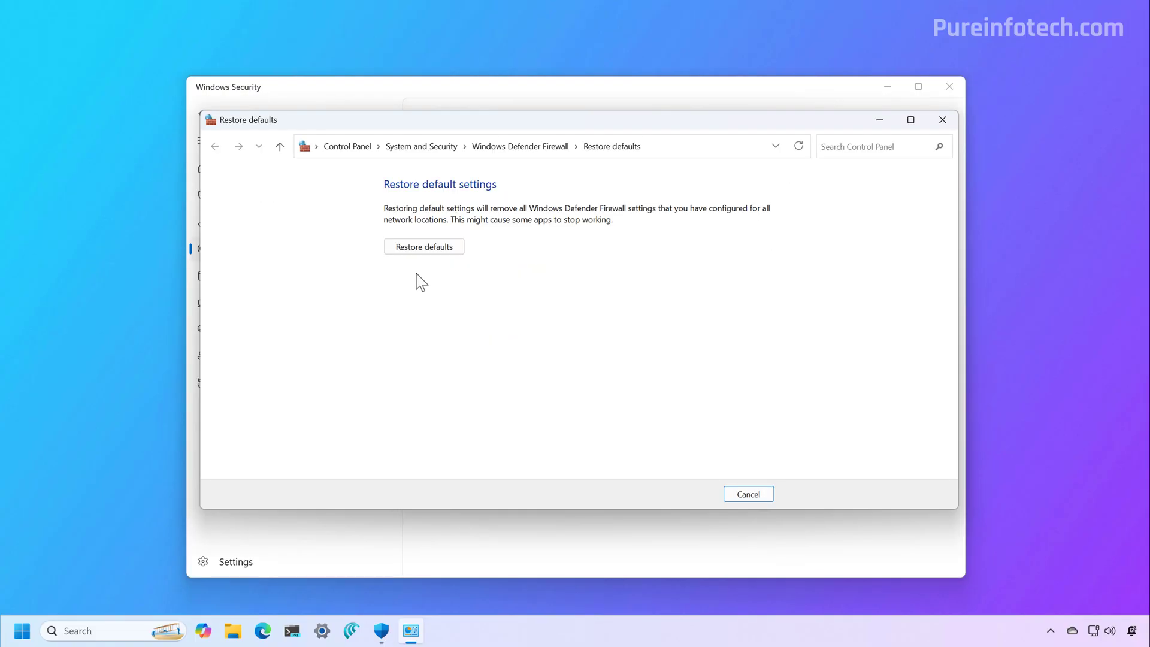
pyautogui.click(423, 246)
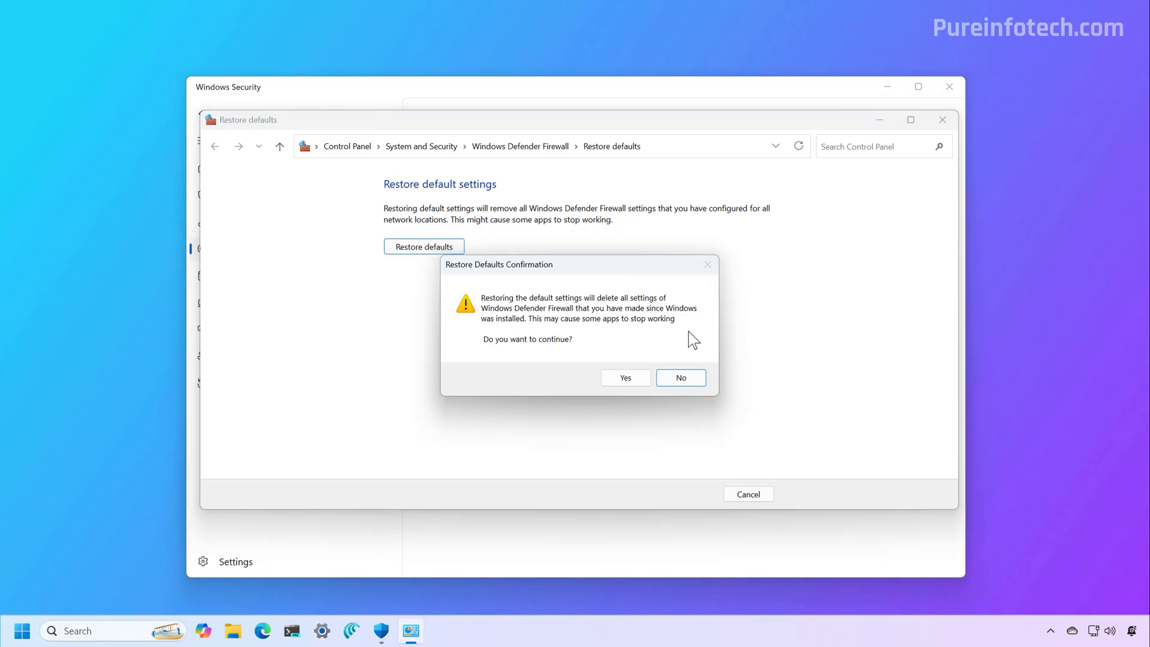
pyautogui.moveTo(674, 337)
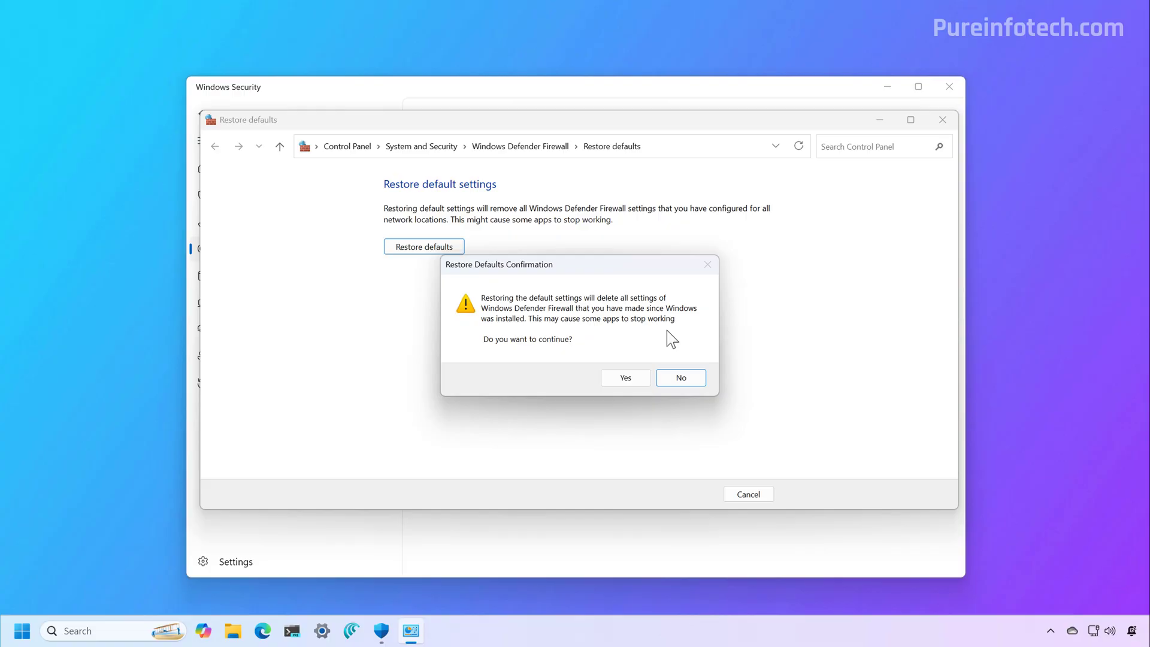
pyautogui.moveTo(625, 378)
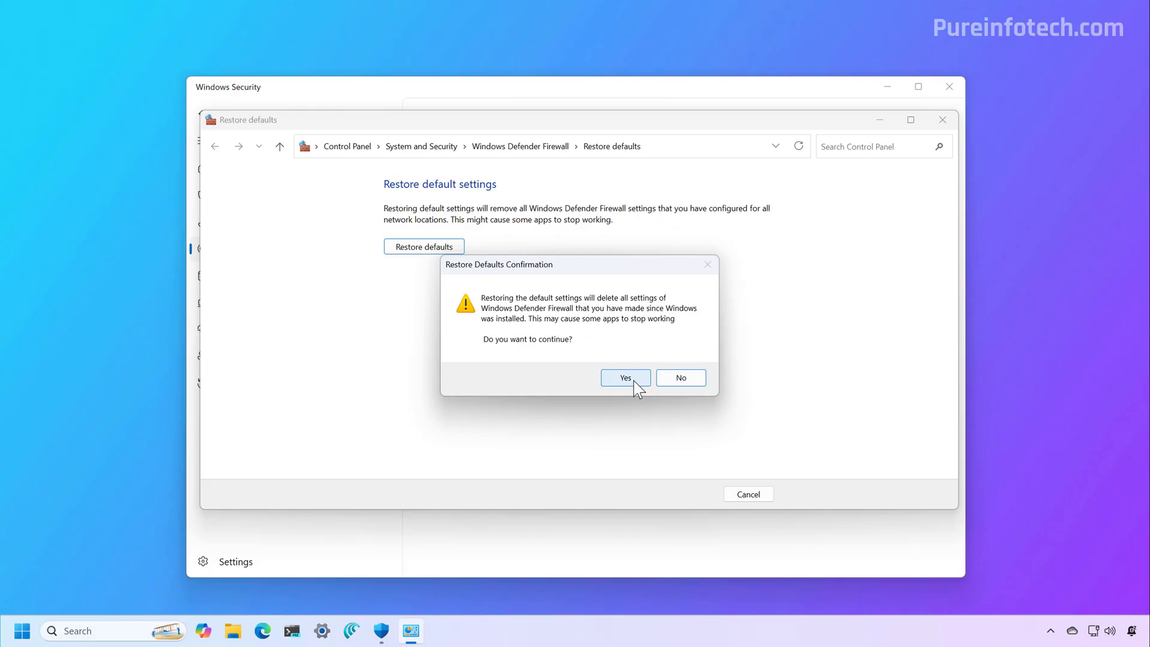
pyautogui.click(624, 377)
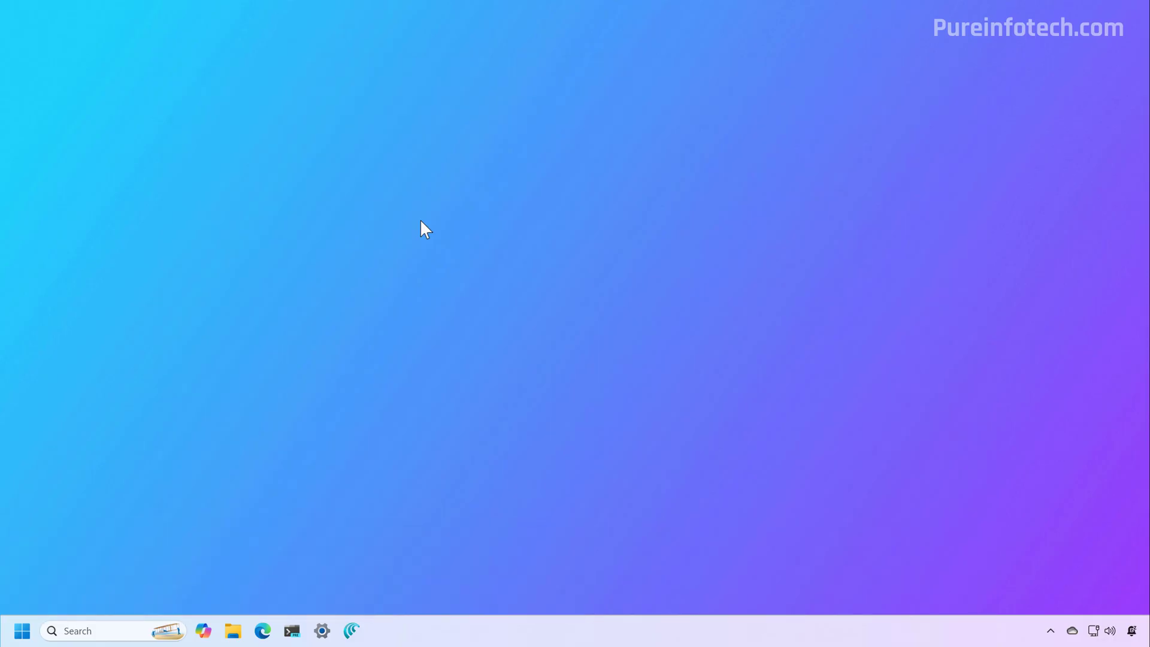
# Open Control Panel's System and Security > Windows Defender Firewall overview.
pyautogui.click(21, 631)
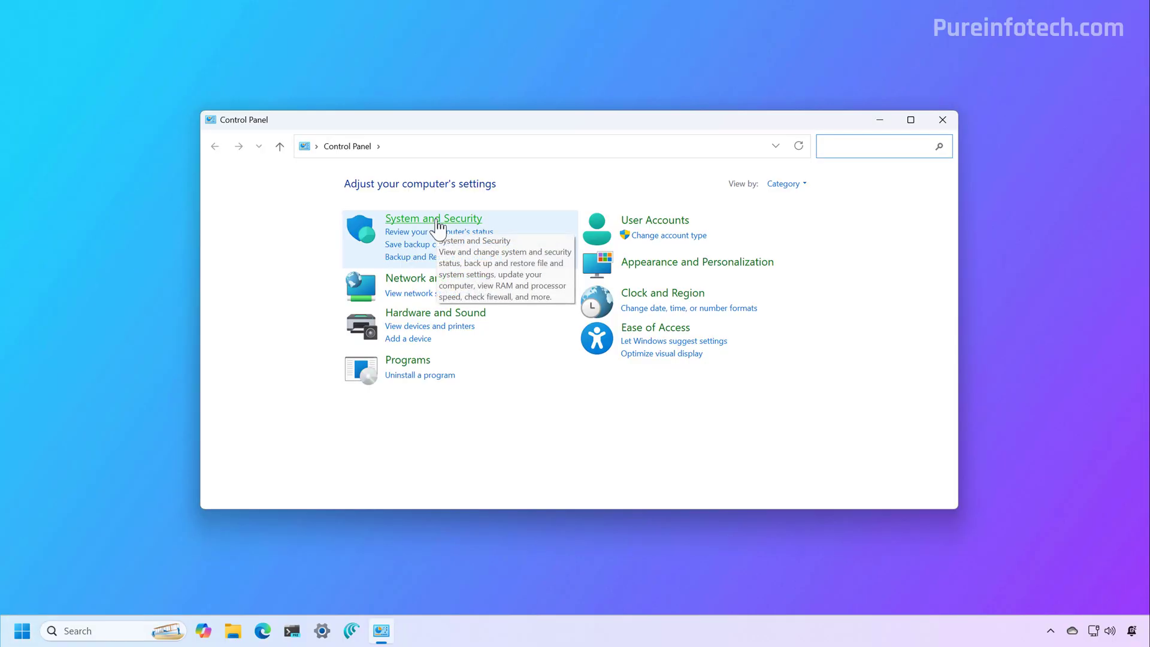
pyautogui.click(432, 218)
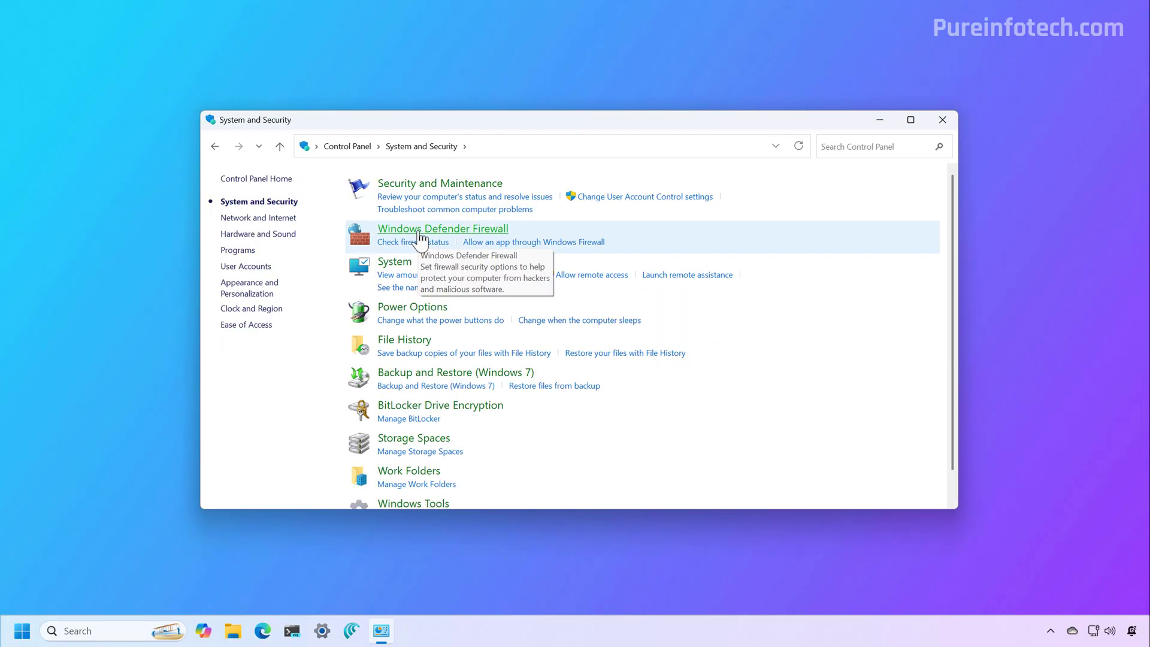
pyautogui.click(442, 228)
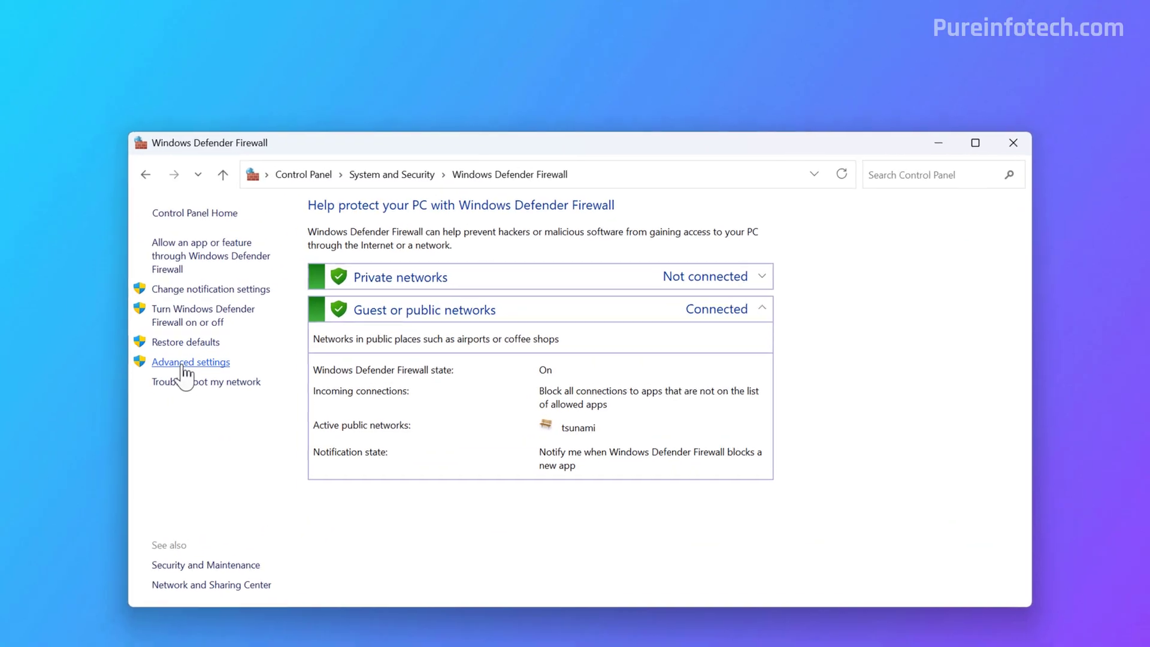
# Restore the local computer's default policy in the Advanced Security console and dismiss the success message.
pyautogui.click(191, 361)
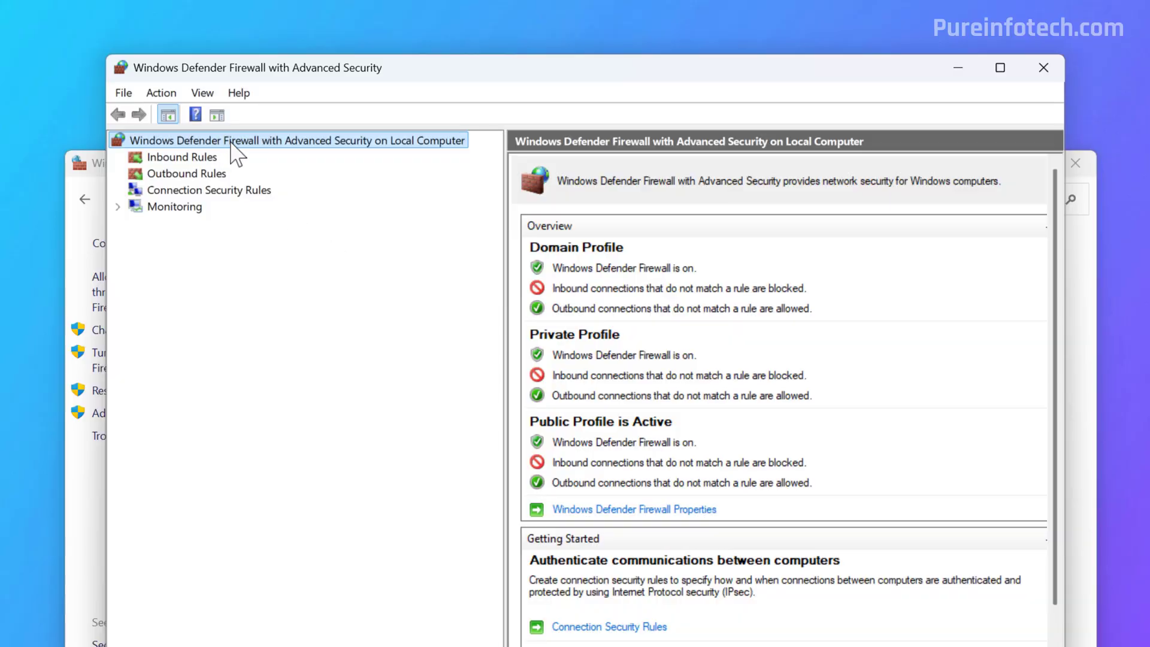
pyautogui.moveTo(242, 154)
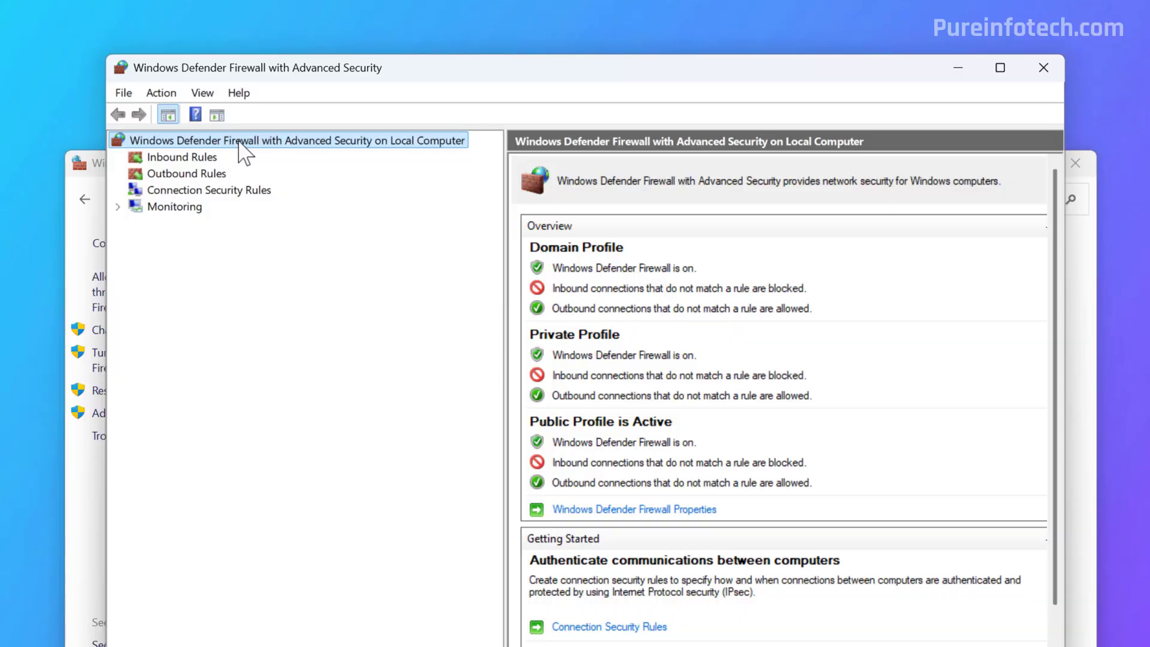
pyautogui.rightClick(286, 140)
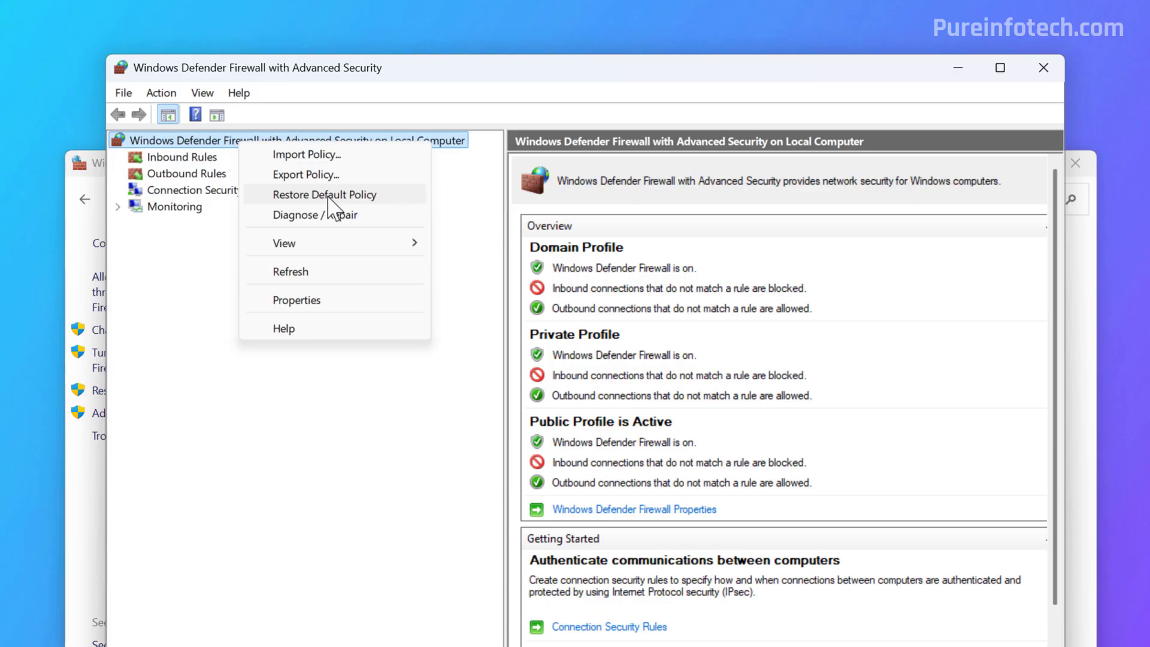
pyautogui.click(325, 194)
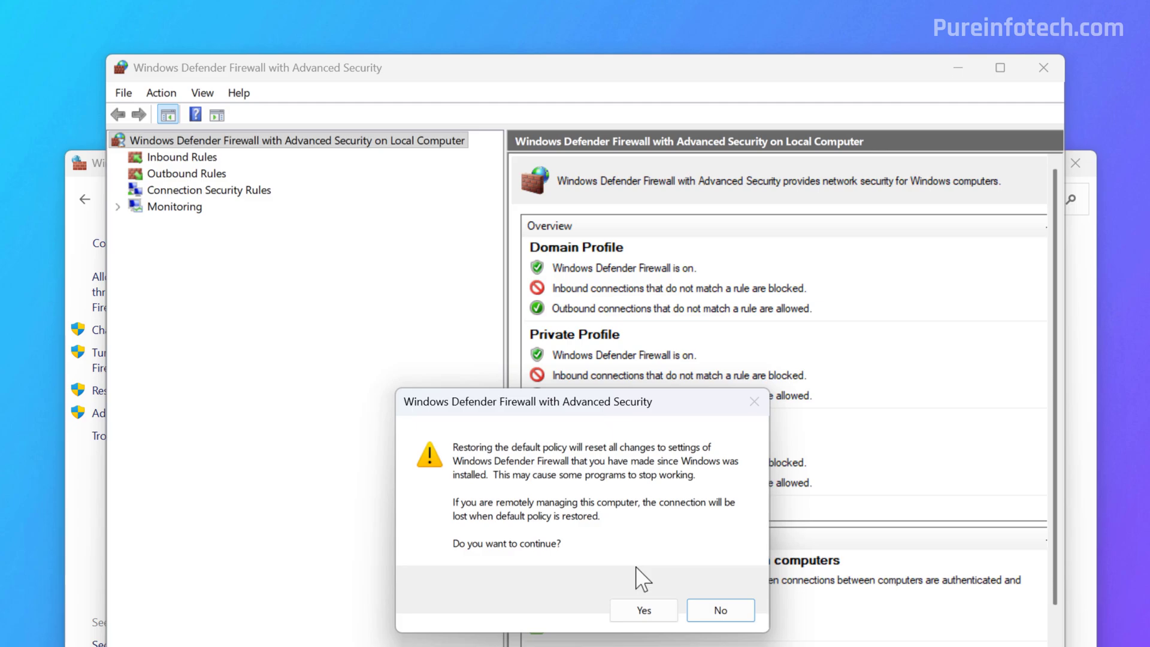
pyautogui.moveTo(643, 610)
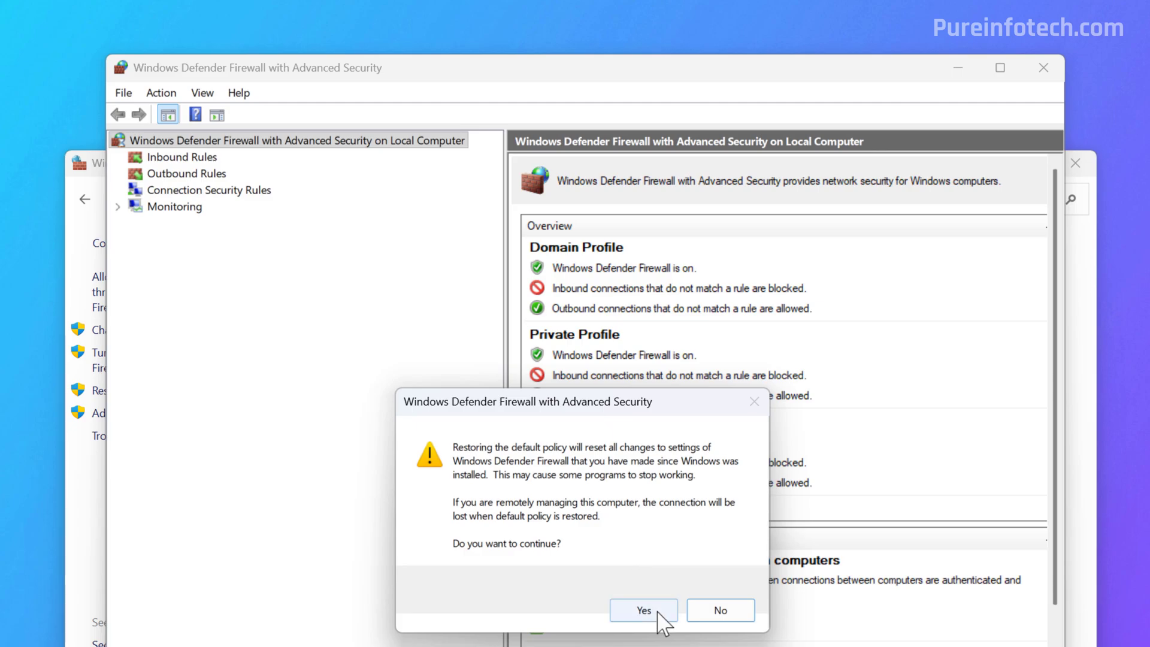
pyautogui.click(643, 611)
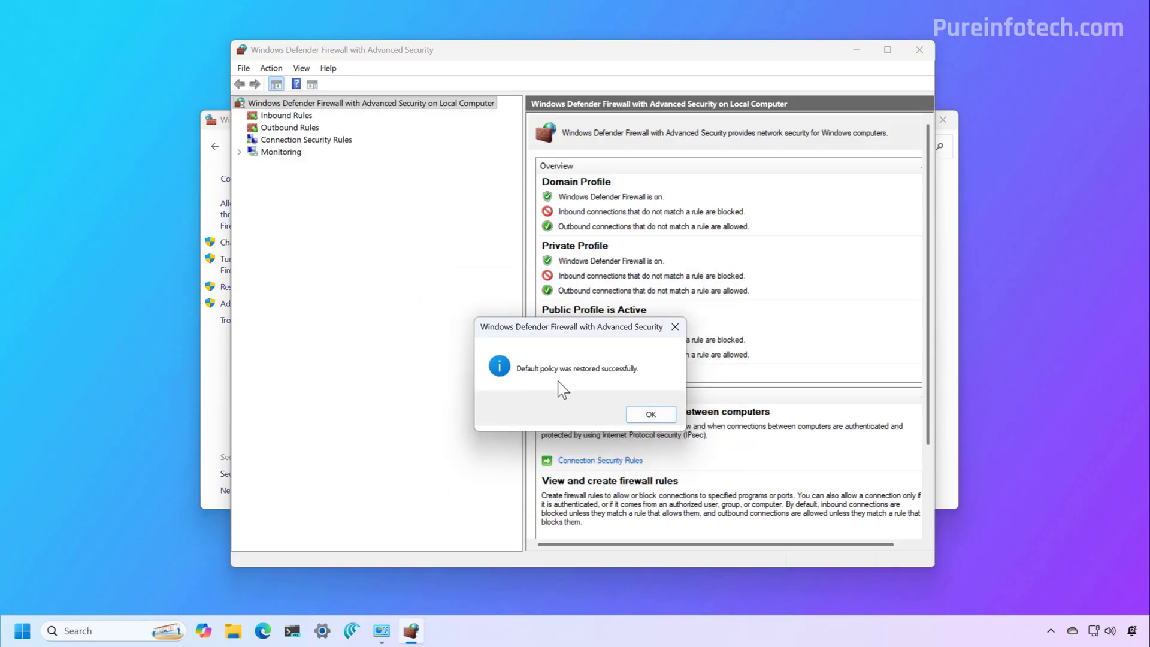
pyautogui.moveTo(614, 384)
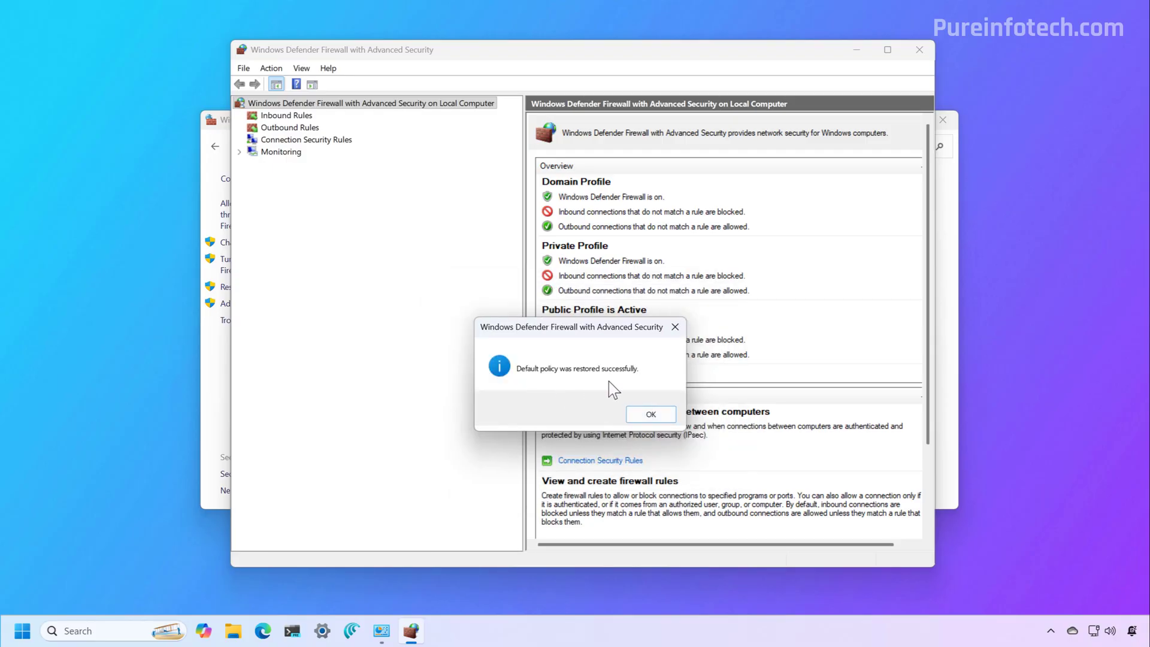
pyautogui.click(649, 414)
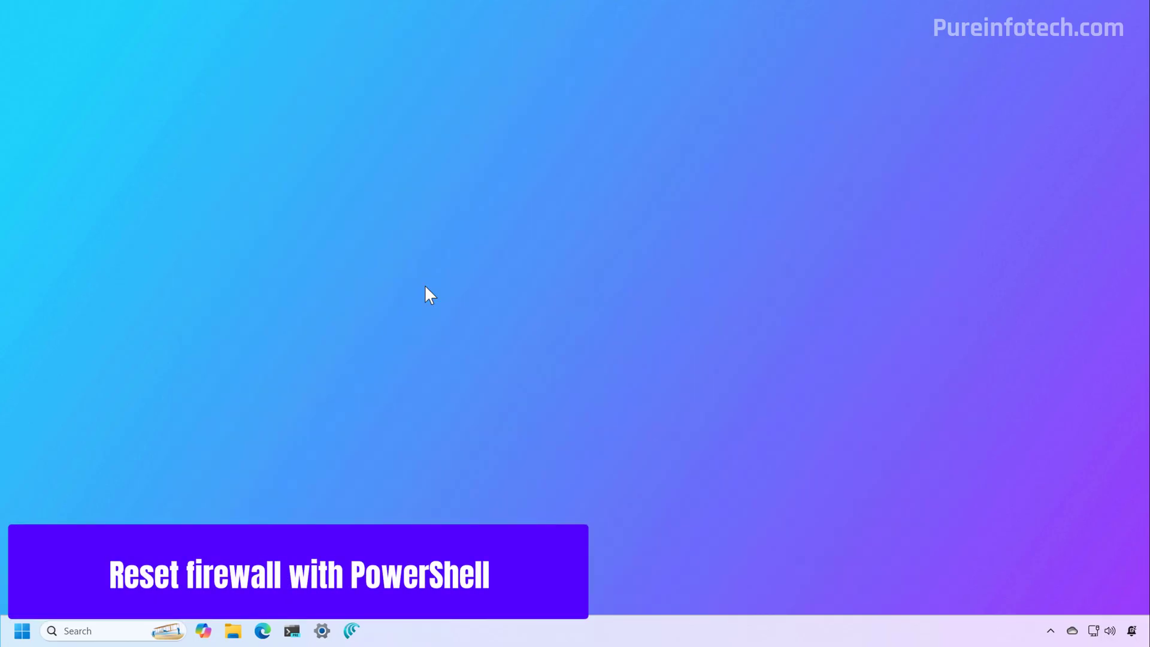
# Run RestoreLocalFirewallDefaults() in an administrator Terminal Preview PowerShell tab, then close the terminal.
pyautogui.click(22, 631)
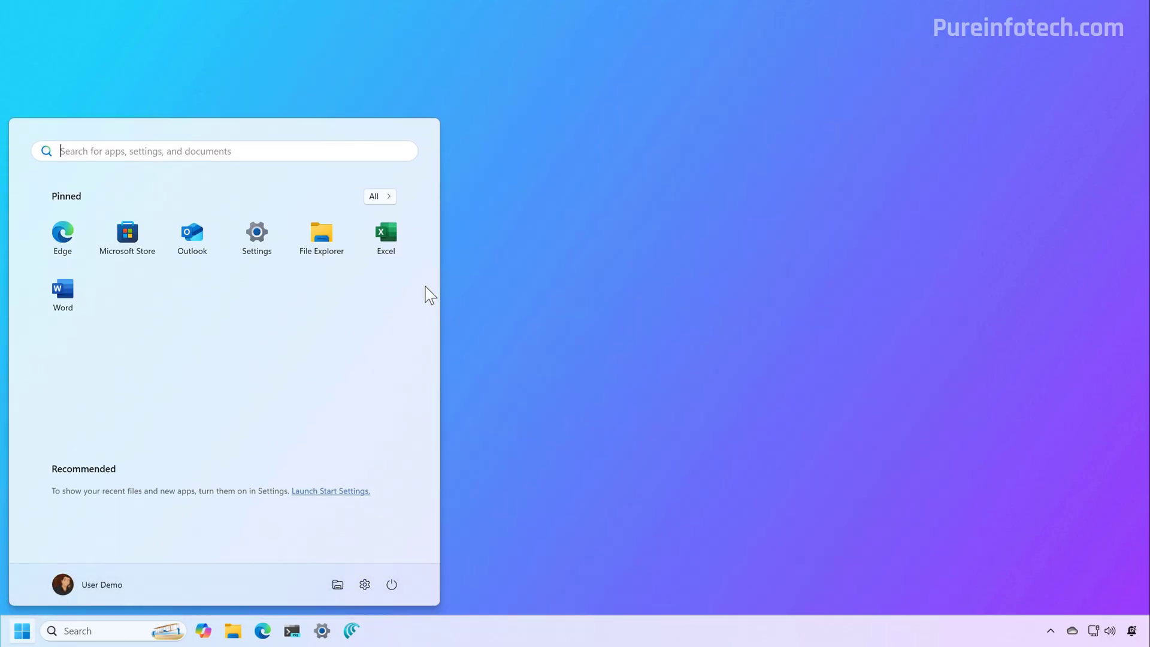
pyautogui.write('terminal Preview')
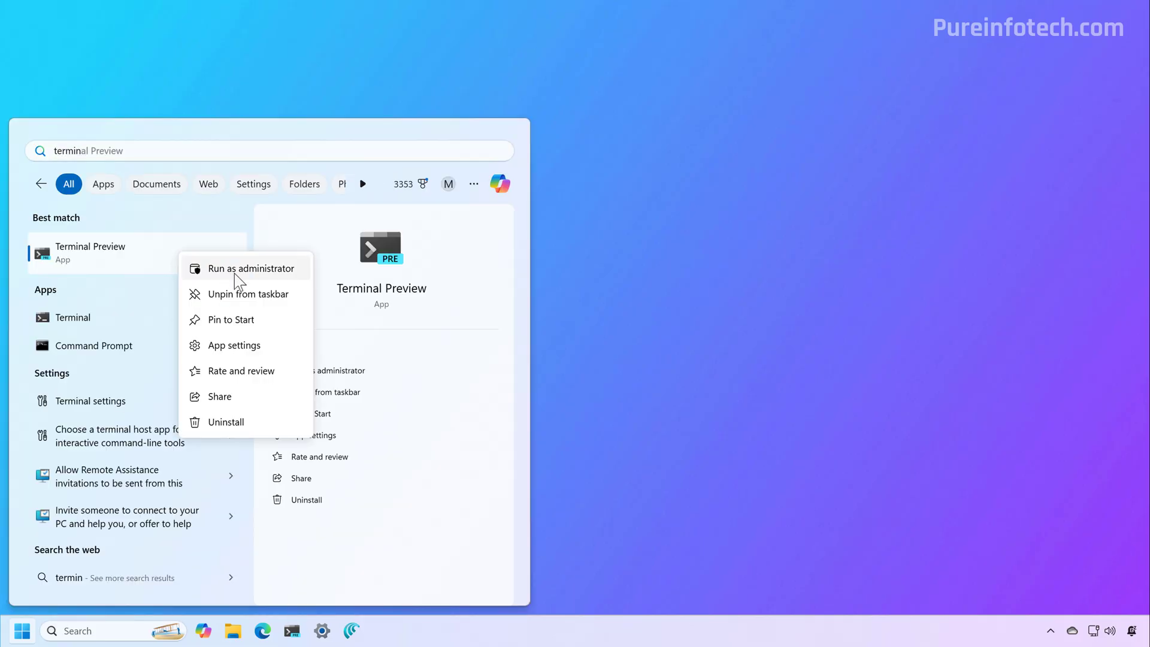
pyautogui.click(252, 267)
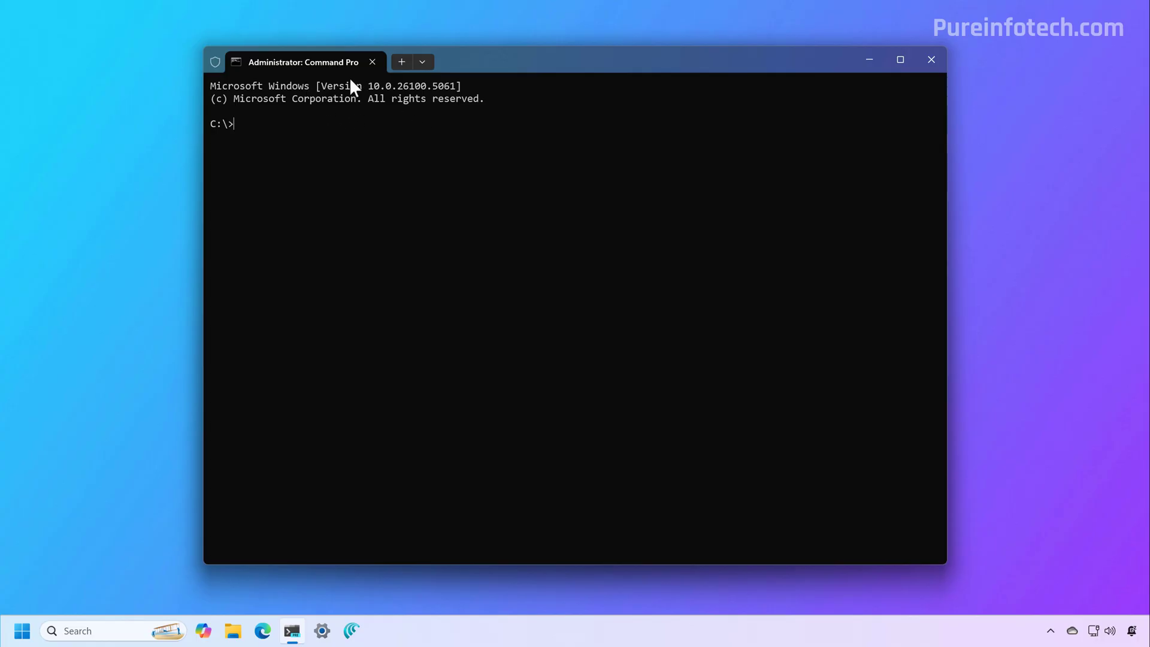
pyautogui.click(421, 62)
pyautogui.write('(New-Object -ComObject HNetCfg.FwPolicy2).RestoreLocalFirewallDefaults()')
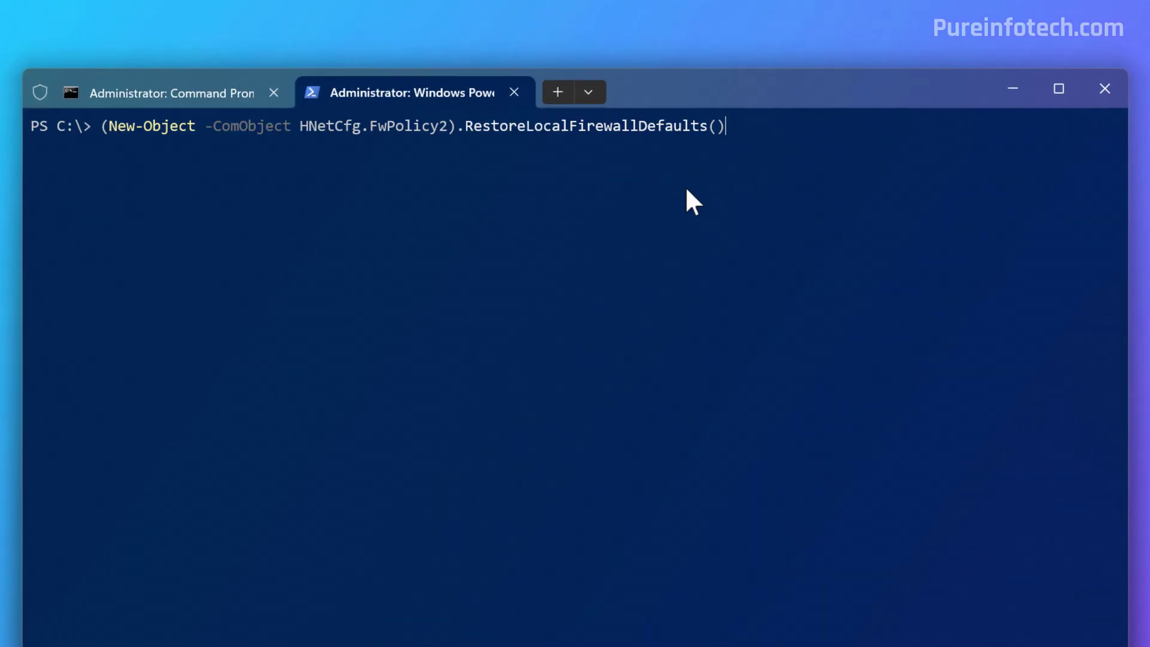
pyautogui.press('Return')
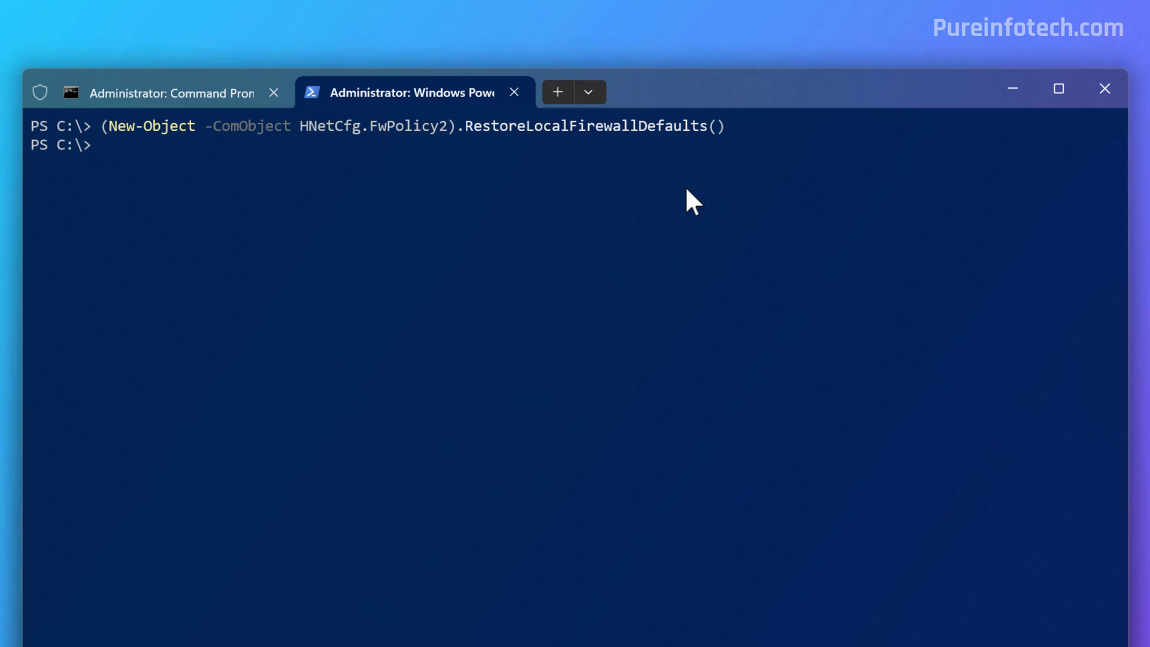
pyautogui.moveTo(671, 268)
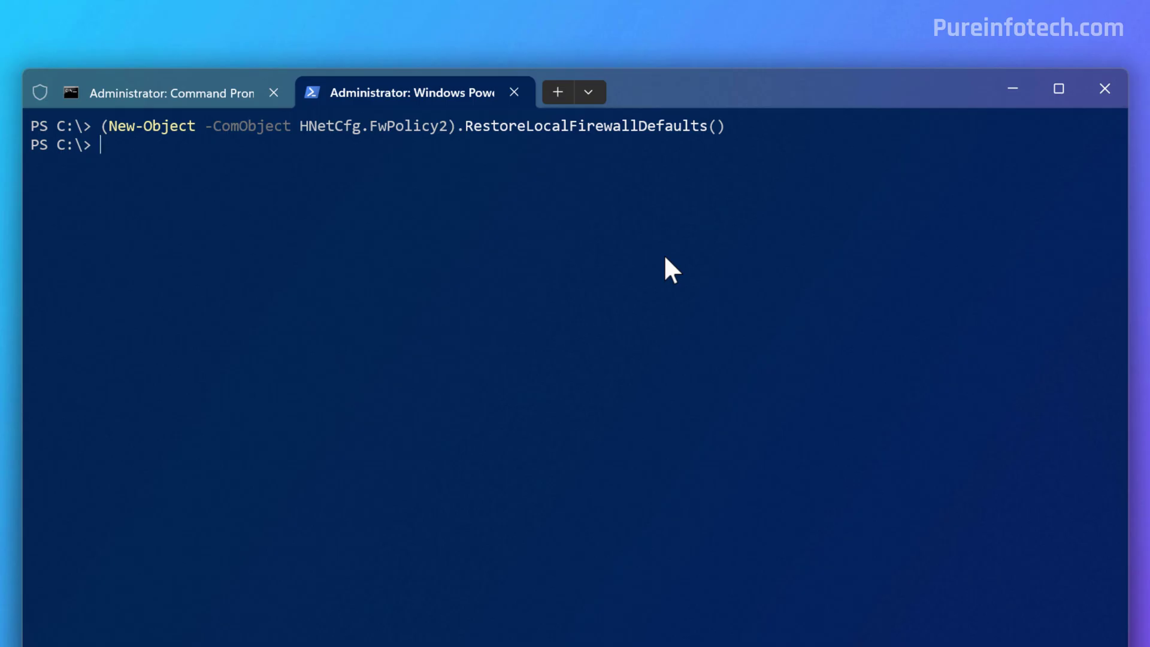
pyautogui.click(1058, 88)
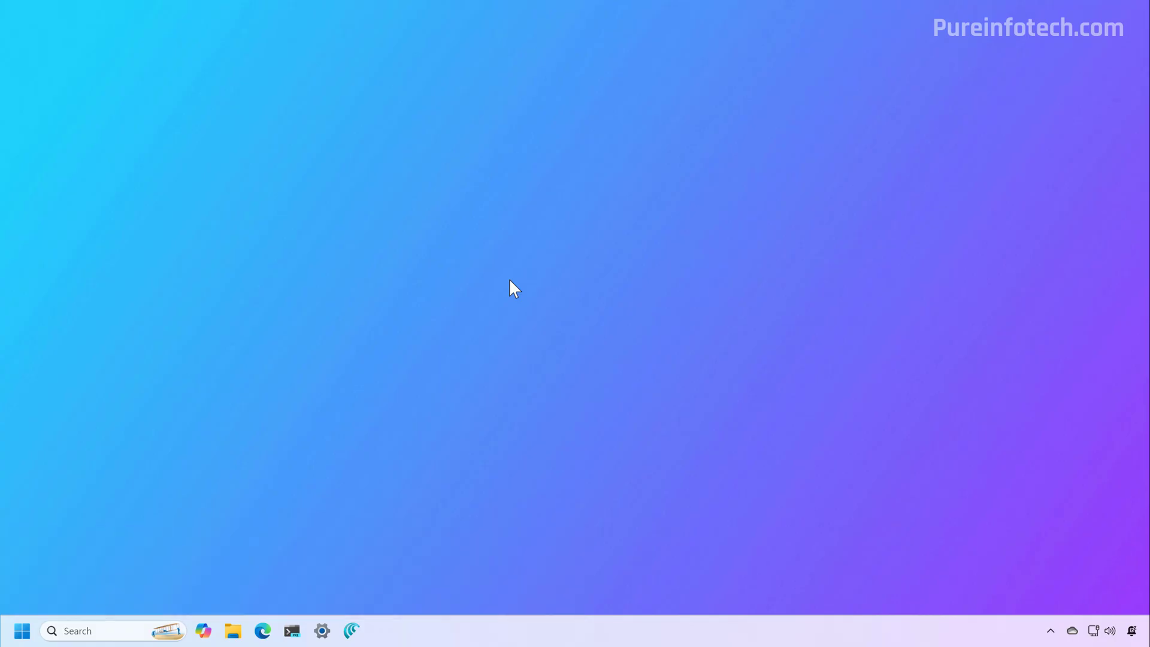
# Run 'netsh advfirewall reset' in an administrator Terminal Preview, then close the terminal.
pyautogui.click(22, 630)
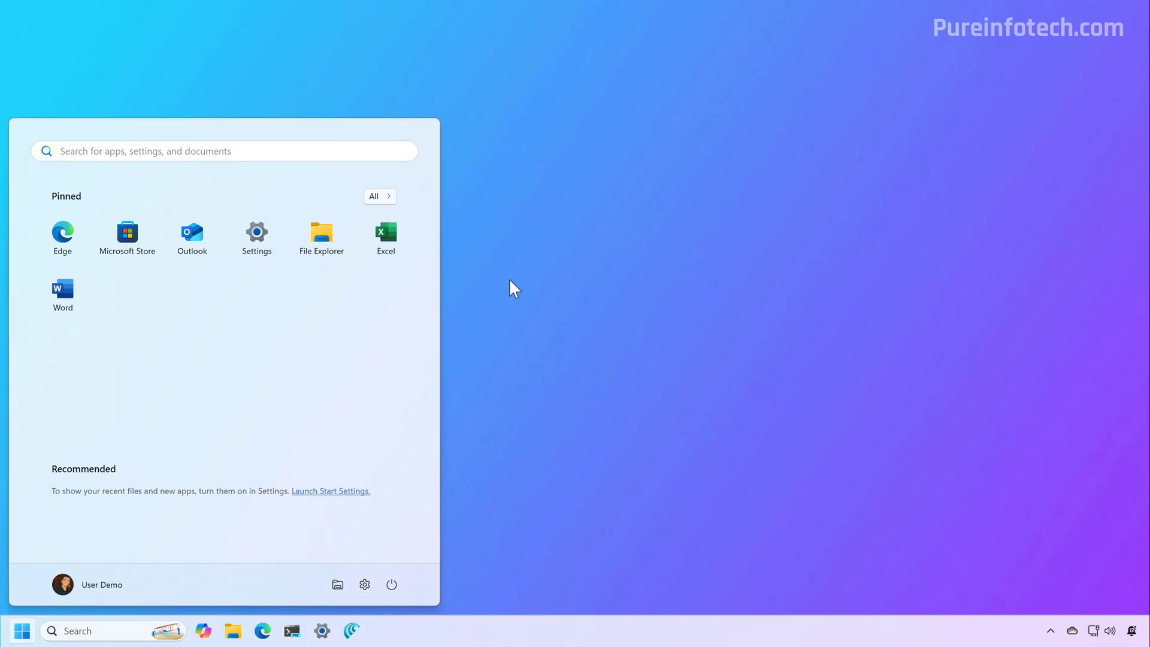
pyautogui.rightClick(89, 251)
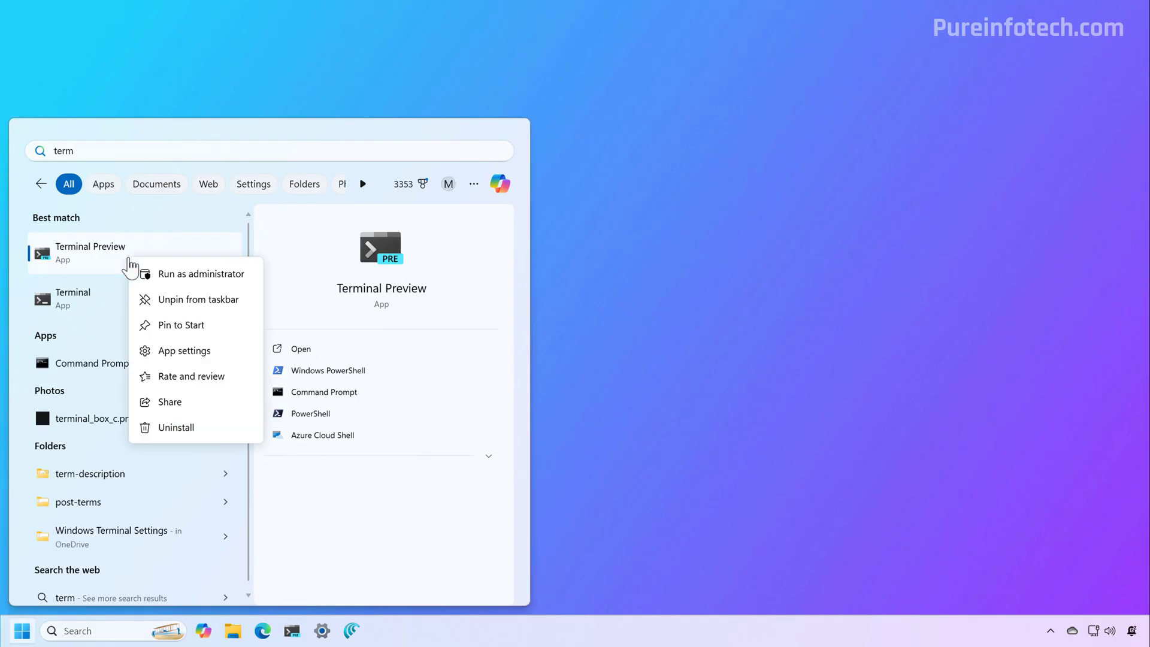
pyautogui.click(227, 279)
pyautogui.write('c')
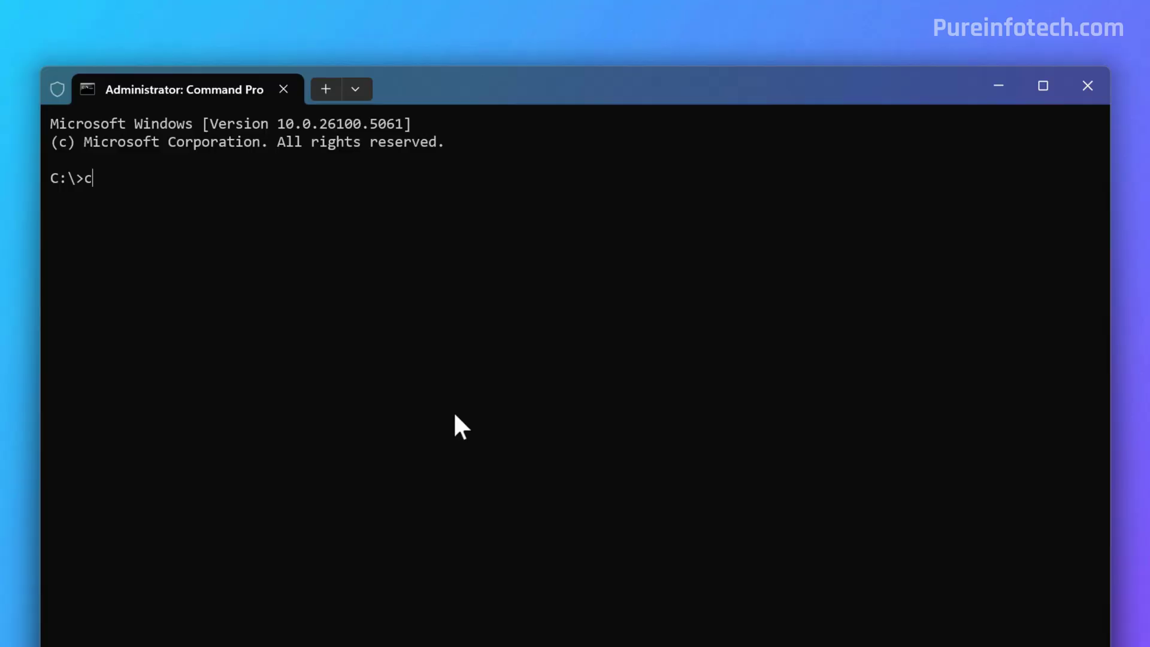
pyautogui.write('netsh advfirewall reset')
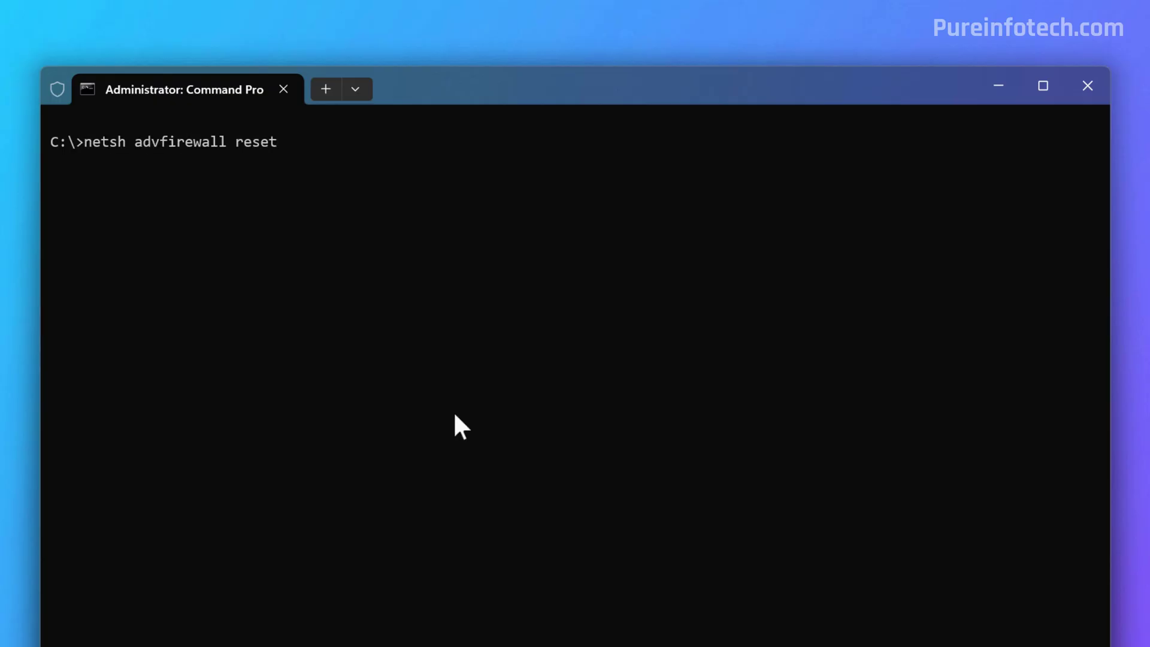
pyautogui.moveTo(345, 233)
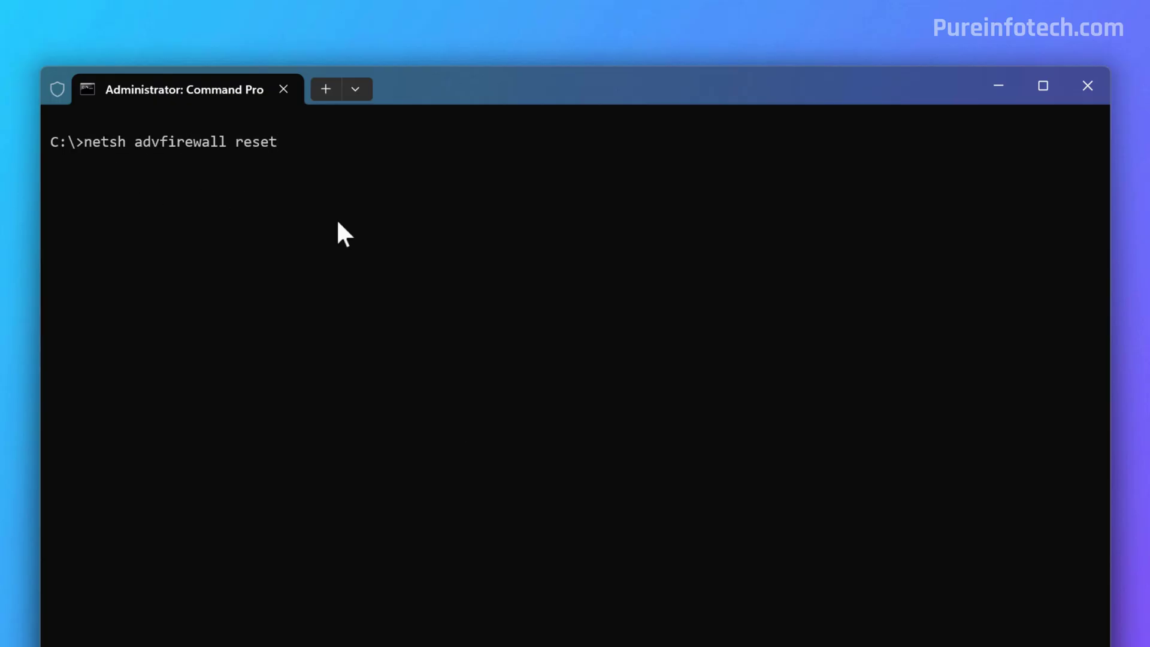
pyautogui.press('Return')
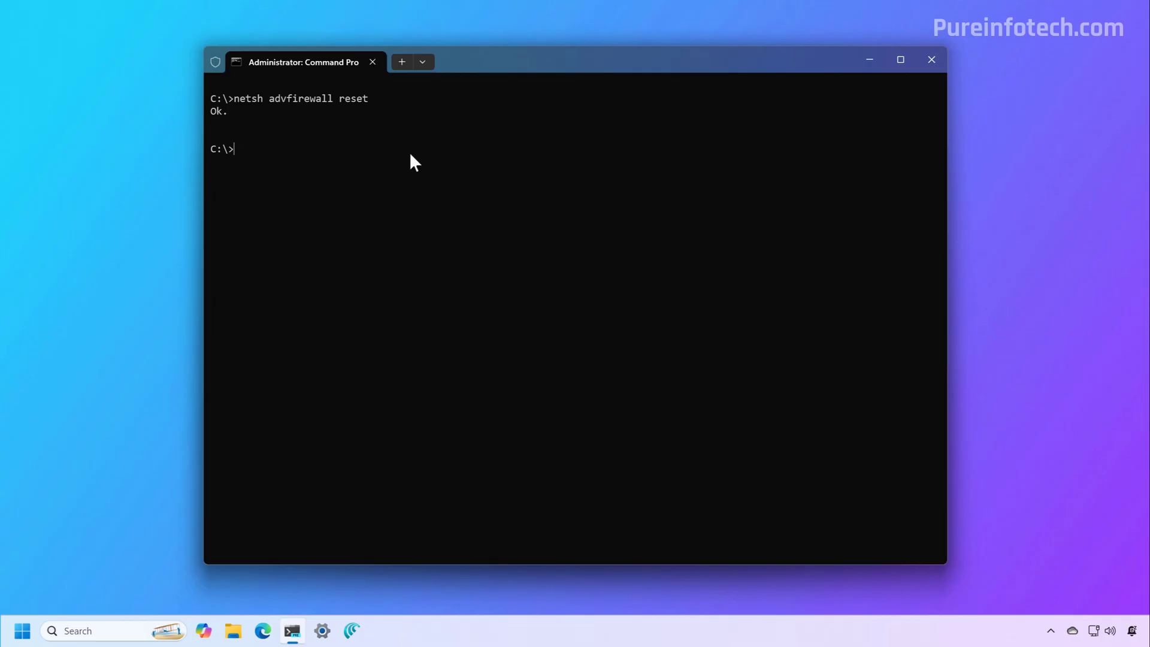
pyautogui.click(932, 59)
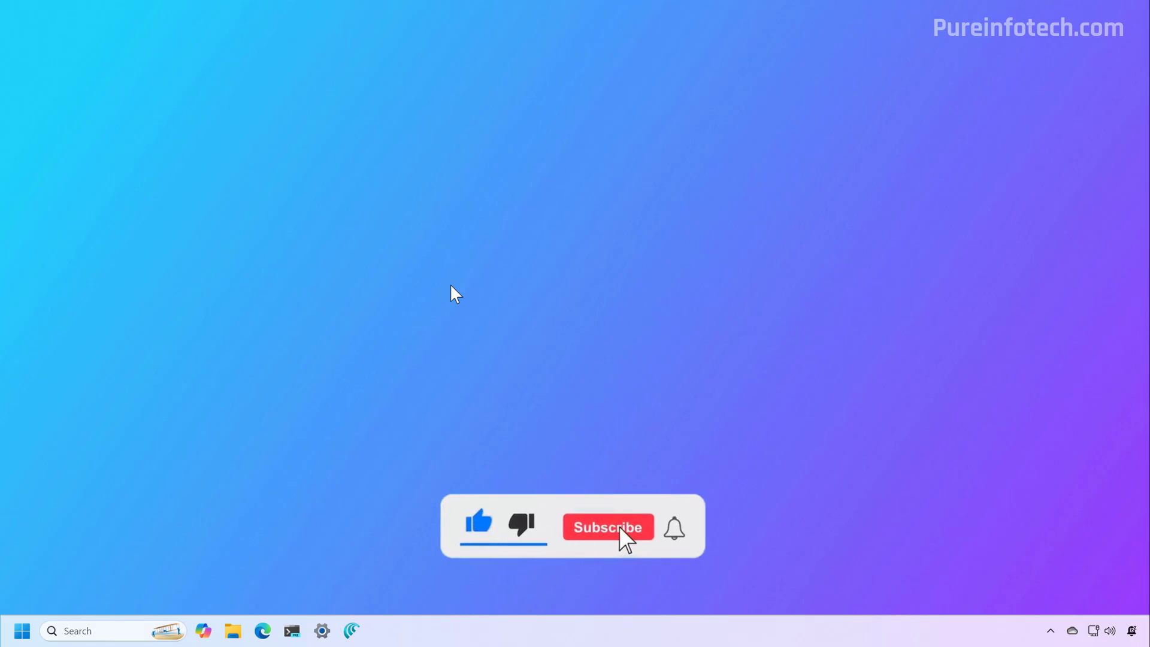
pyautogui.click(608, 526)
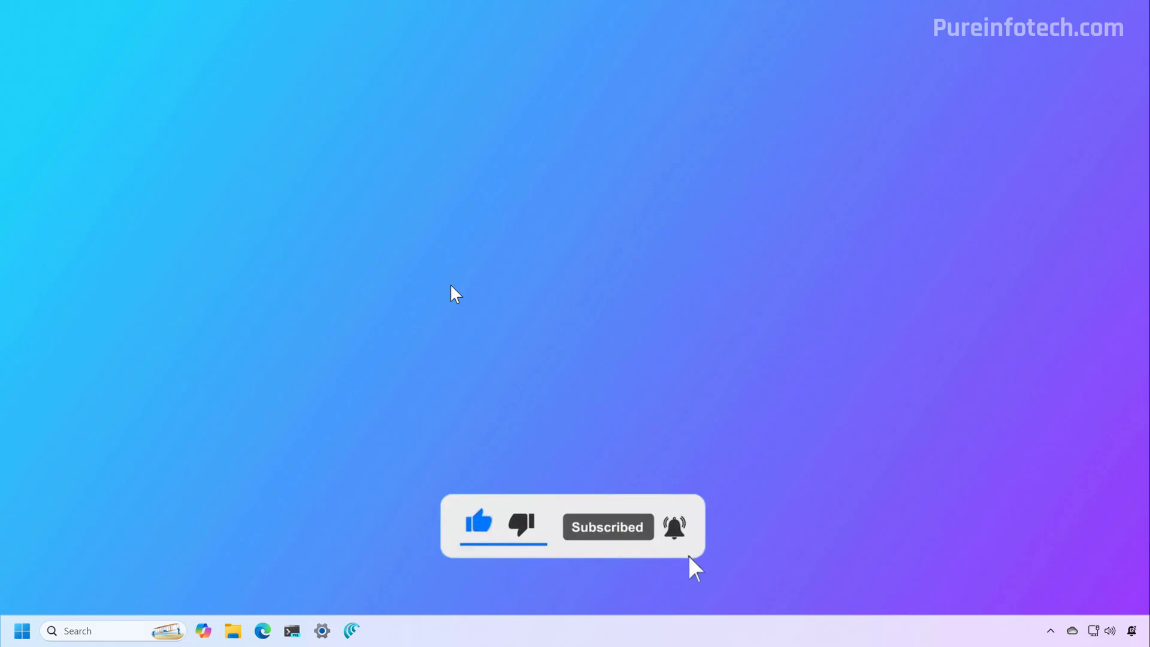